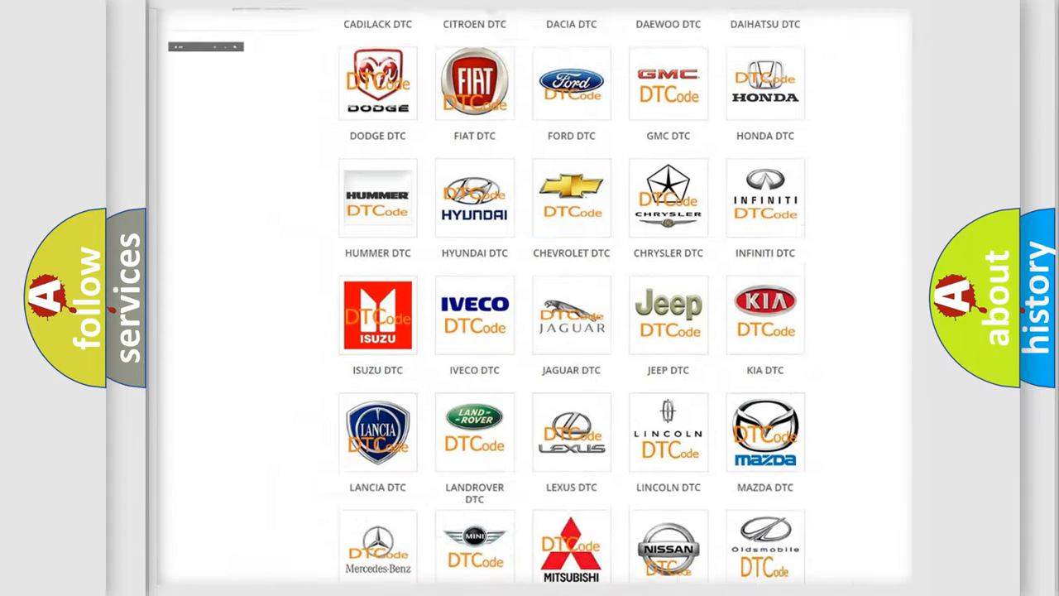
# Step: Select the GMC logo in the DTC brand grid to list GMC trouble codes
pyautogui.scroll(3)
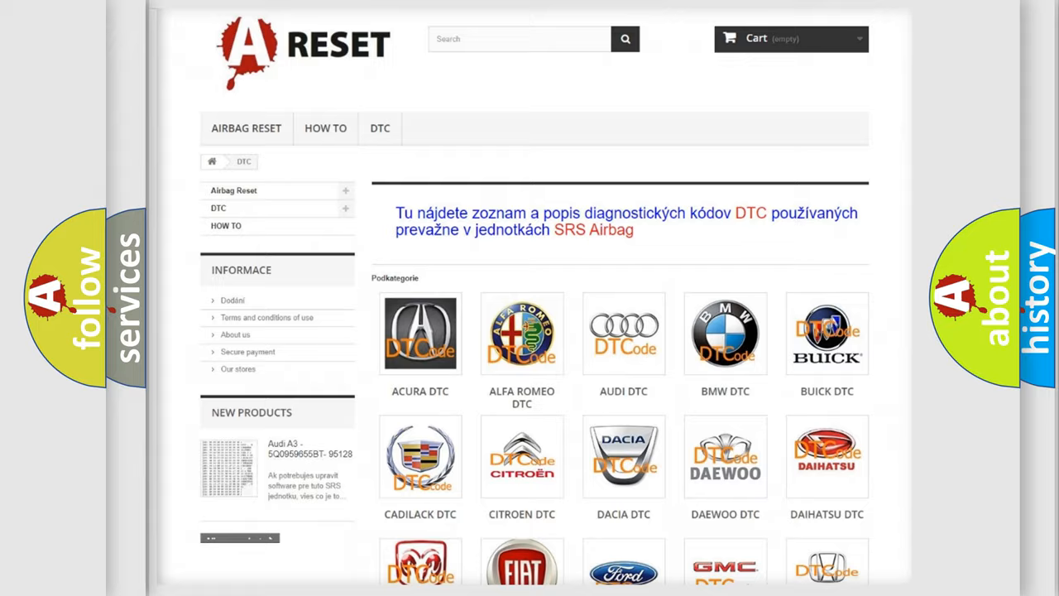
pyautogui.scroll(-3)
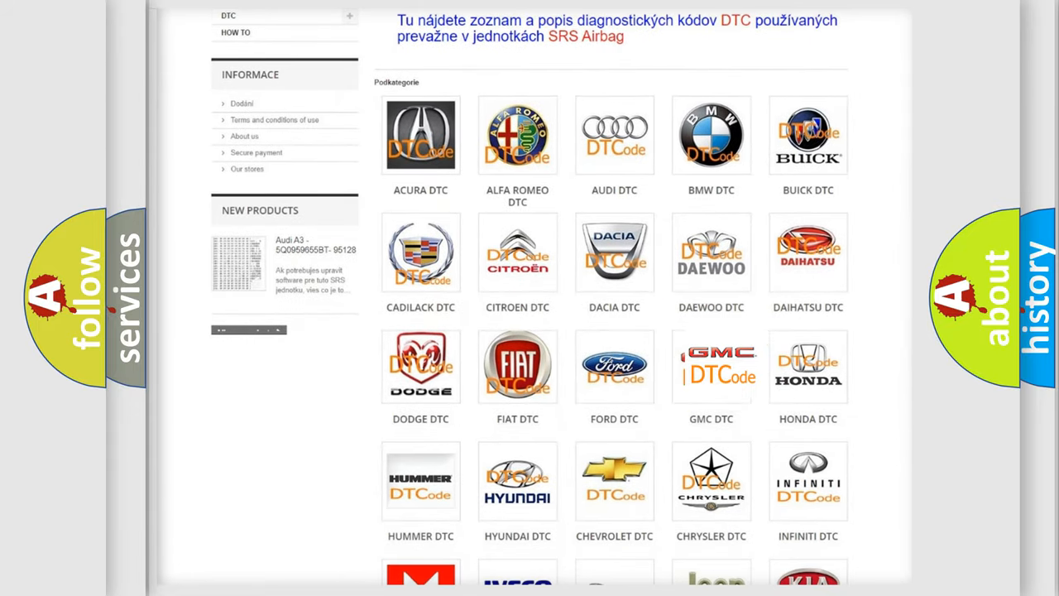
pyautogui.click(711, 368)
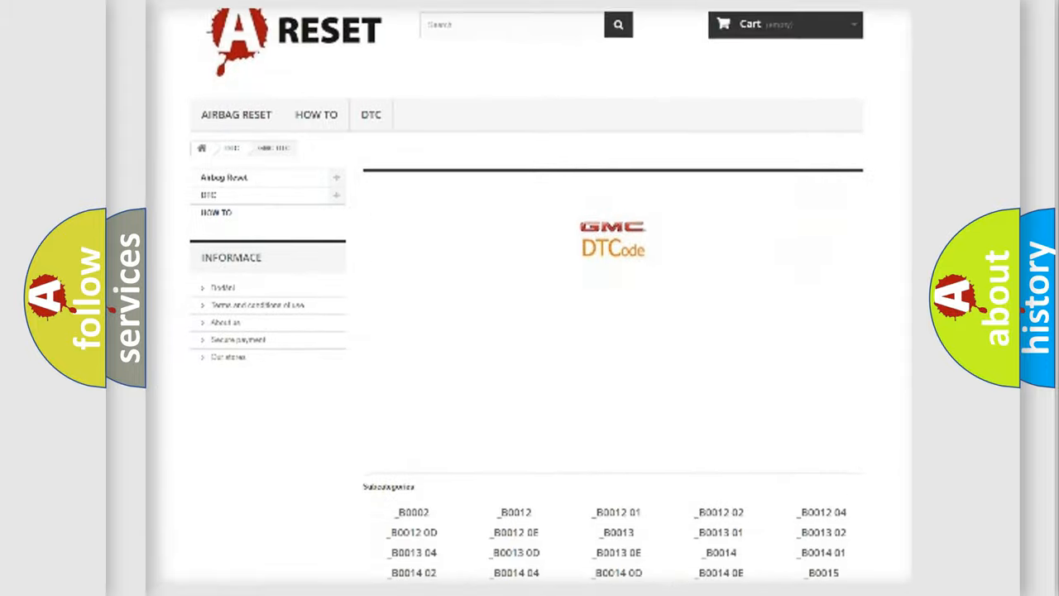
pyautogui.scroll(3)
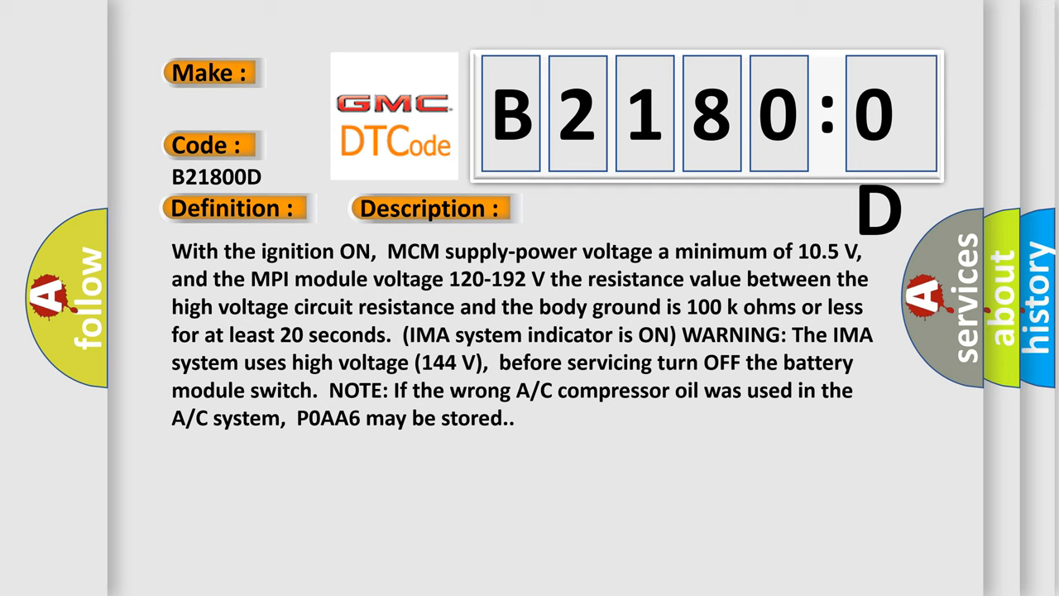
# Step: Reveal the causes of code B21800D beneath its definition and description
pyautogui.click(608, 208)
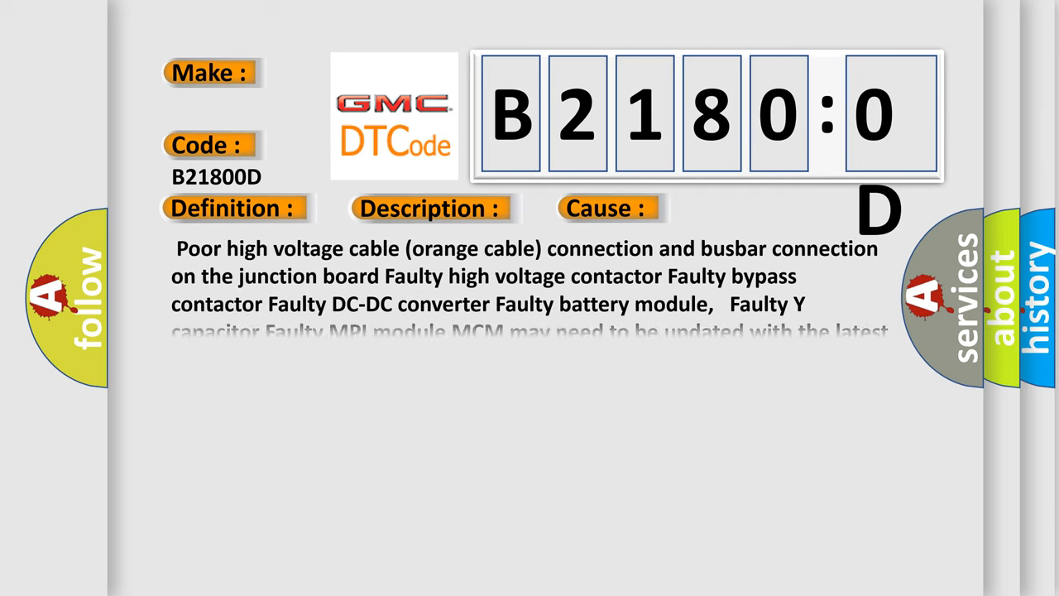